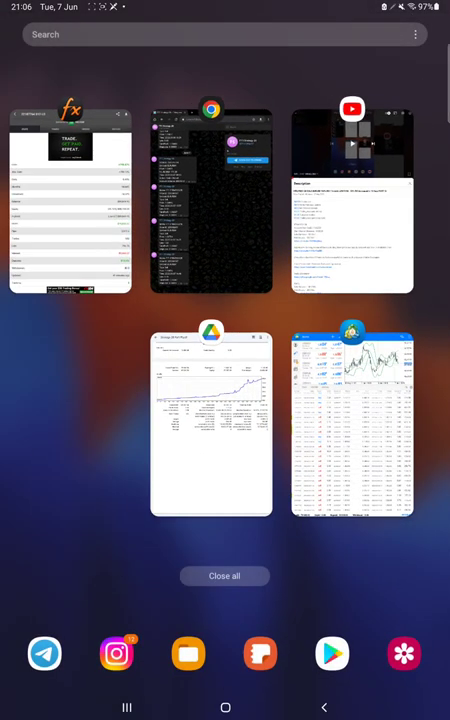
Reopen MetaTrader 4 from recent apps, showing the 178.58 profit trade history
{"action": "left_click", "coordinate": [351, 420]}
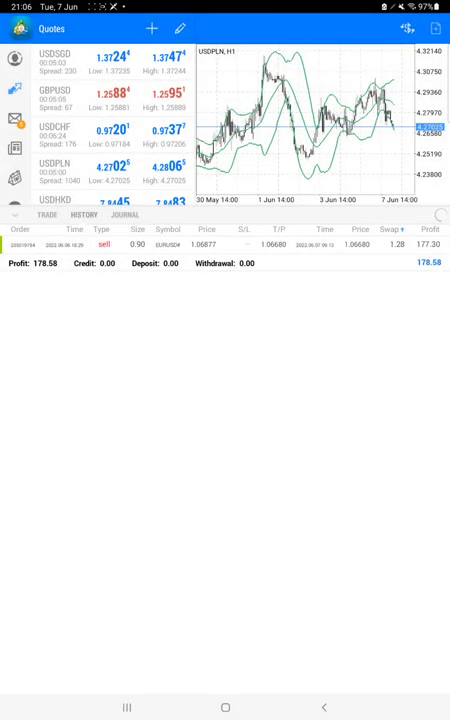
{"action": "left_click", "coordinate": [84, 215]}
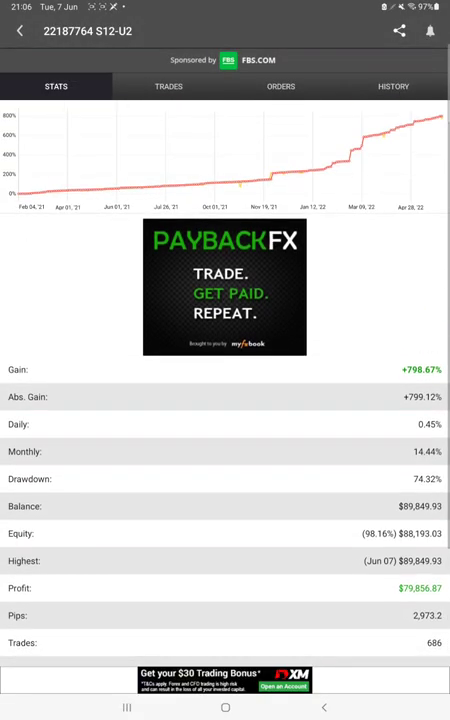
{"action": "scroll", "scroll_direction": "down", "scroll_amount": 3}
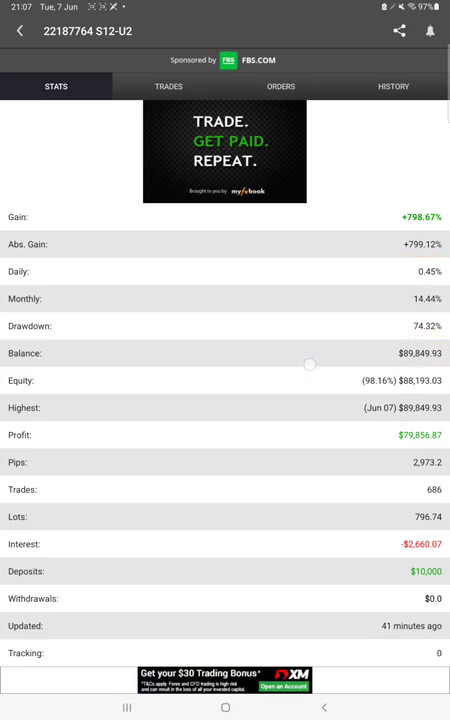
Check empty Orders, browse closed EURUSD trades in History, then open recent apps
{"action": "left_click", "coordinate": [280, 86]}
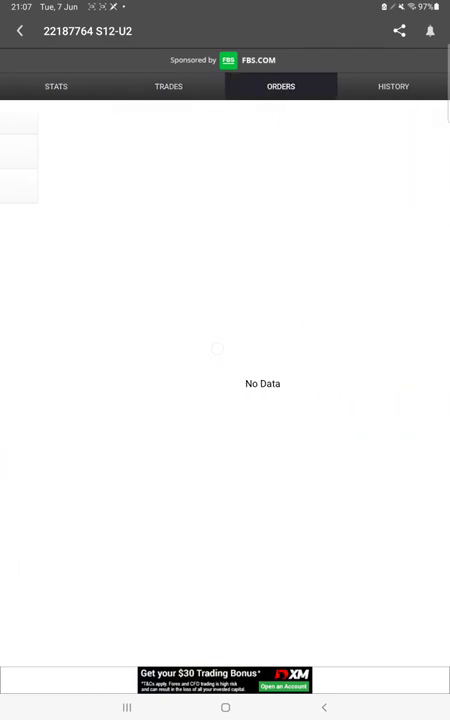
{"action": "left_click", "coordinate": [392, 86]}
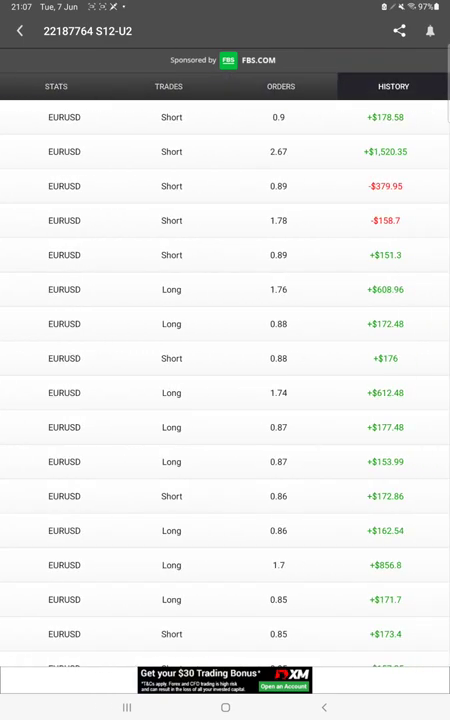
{"action": "scroll", "scroll_direction": "down", "scroll_amount": 3}
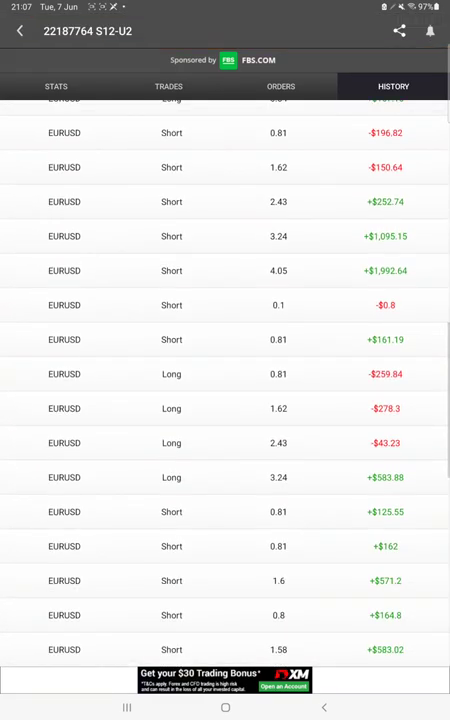
{"action": "left_click", "coordinate": [225, 707]}
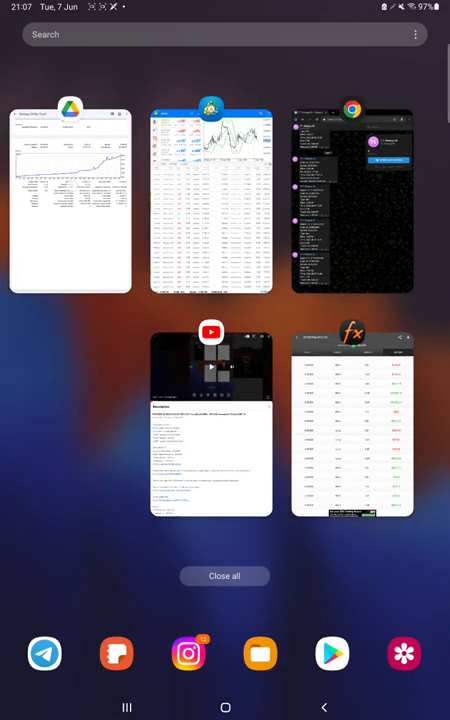
Return to the Strategy 28 Part 19.pdf statement in Google Drive
{"action": "left_click", "coordinate": [70, 200]}
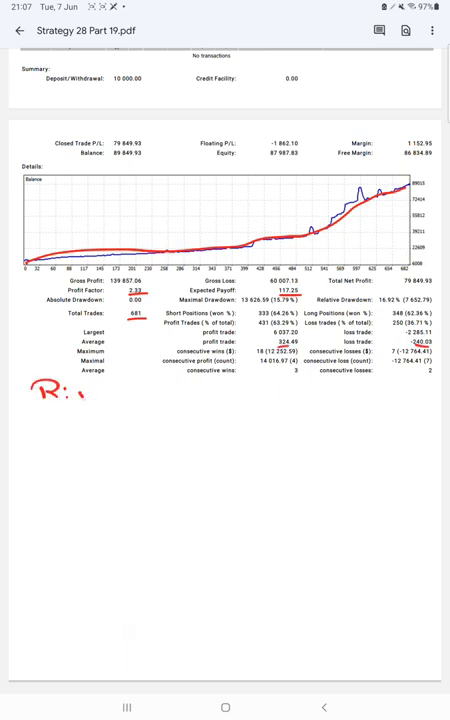
Handwrite R:R 1:1.35, B.E 42% and Acc 63% in red below the stats
{"action": "left_click_drag", "start_coordinate": [70, 390], "coordinate": [170, 398]}
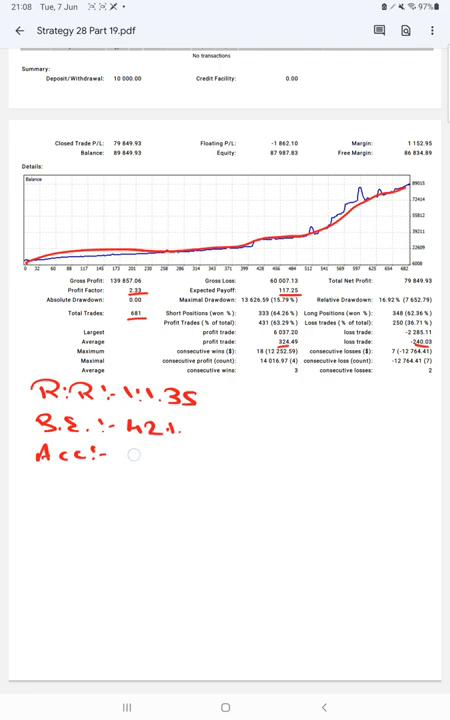
{"action": "type", "text": "634."}
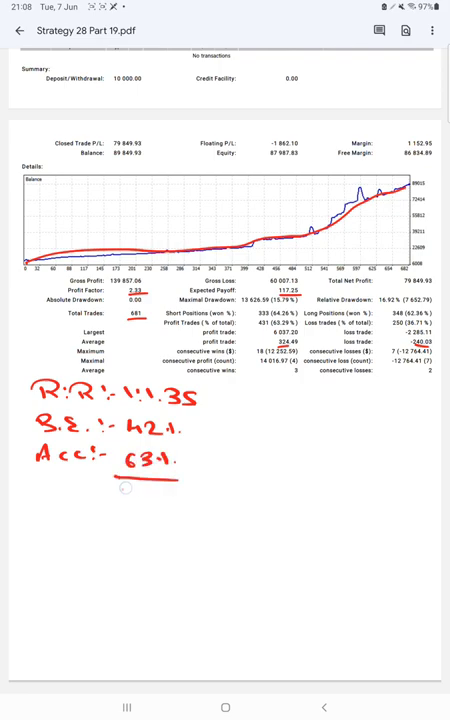